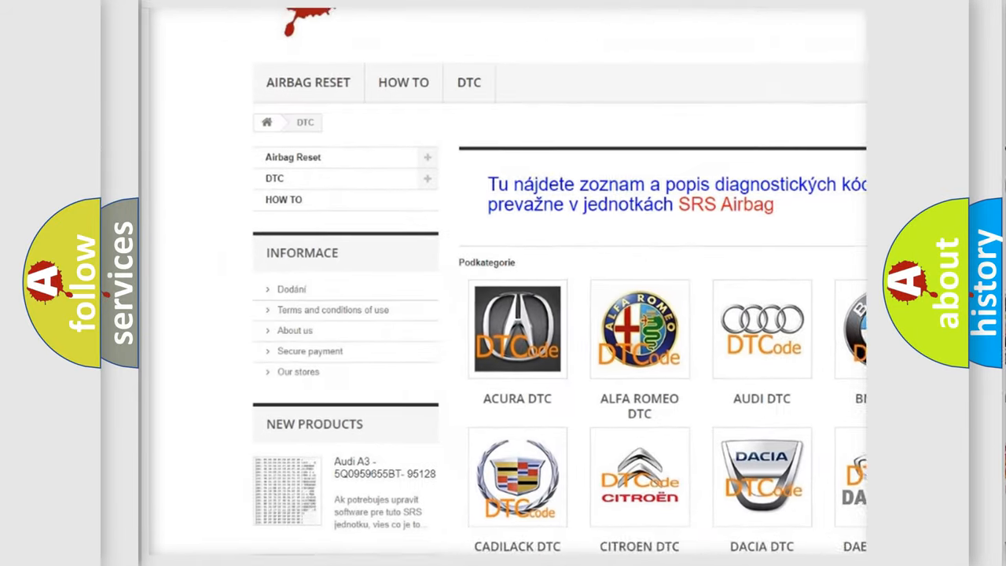
scroll(down, 3)
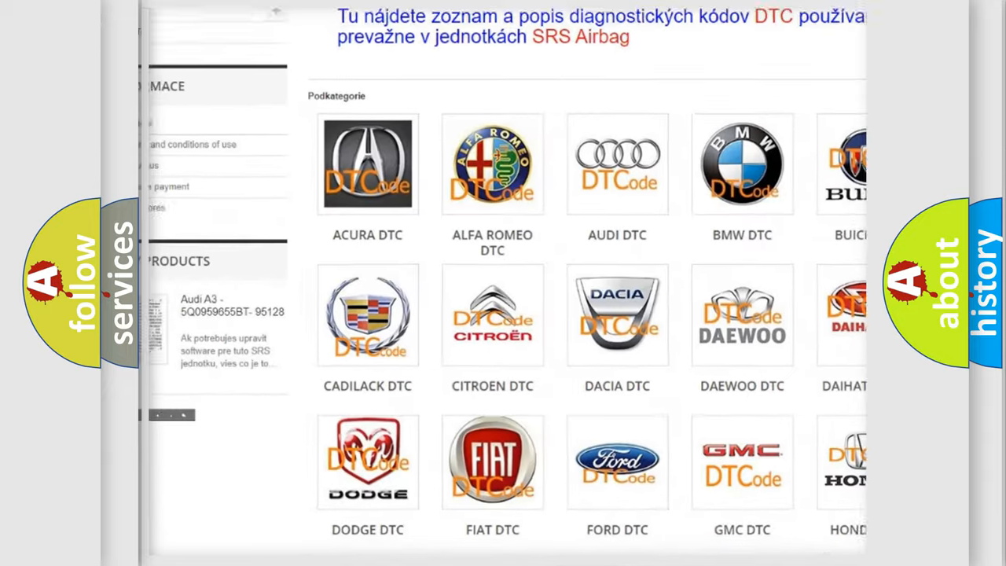
scroll(down, 3)
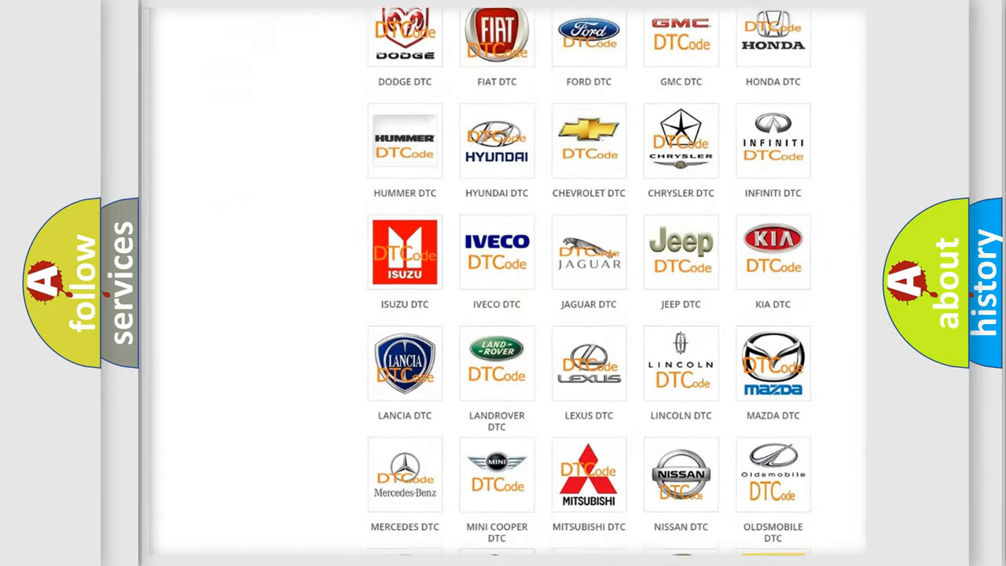
scroll(down, 3)
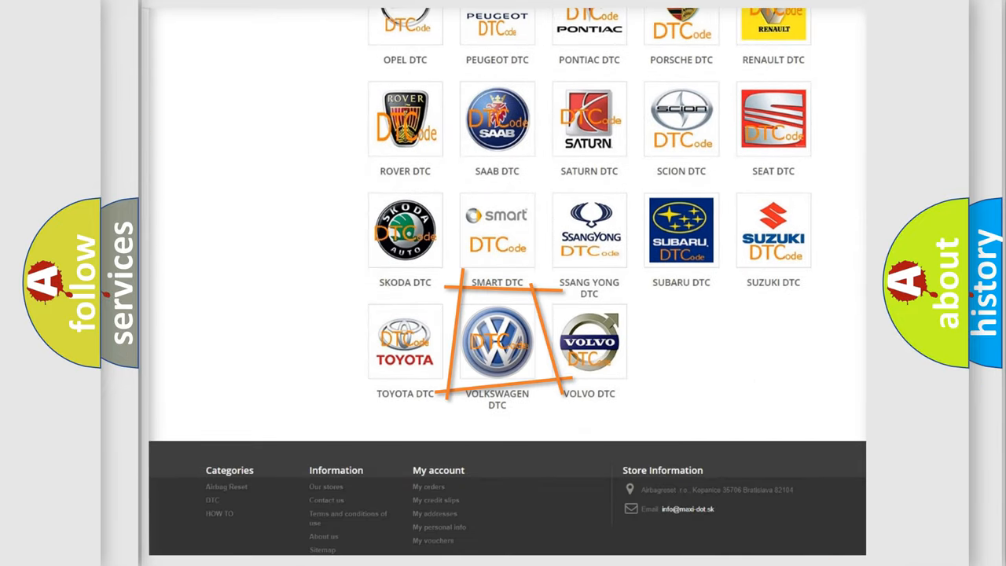